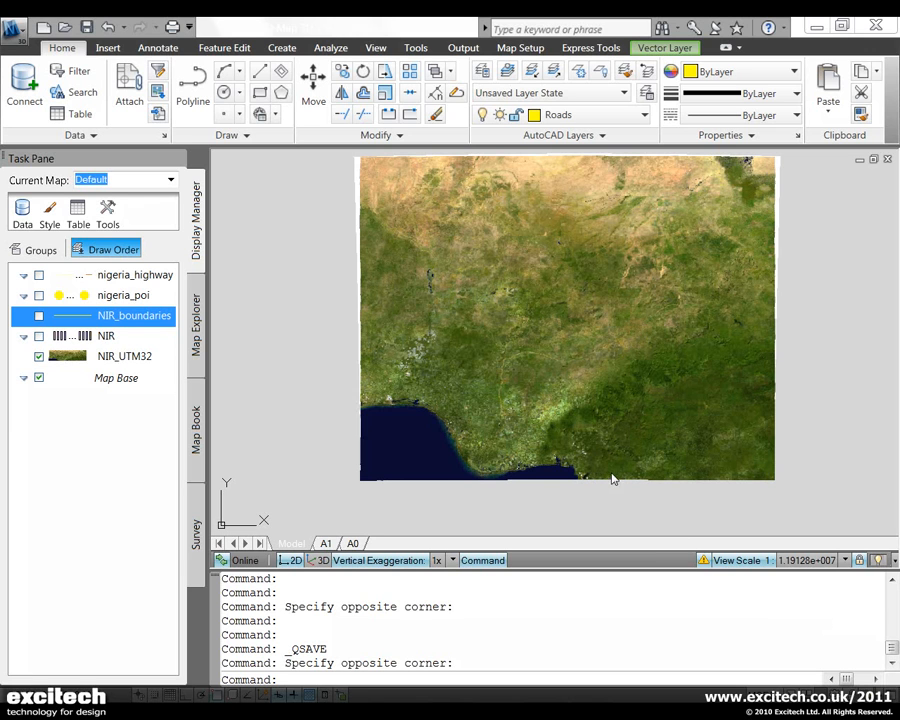
mouse_move(364, 378)
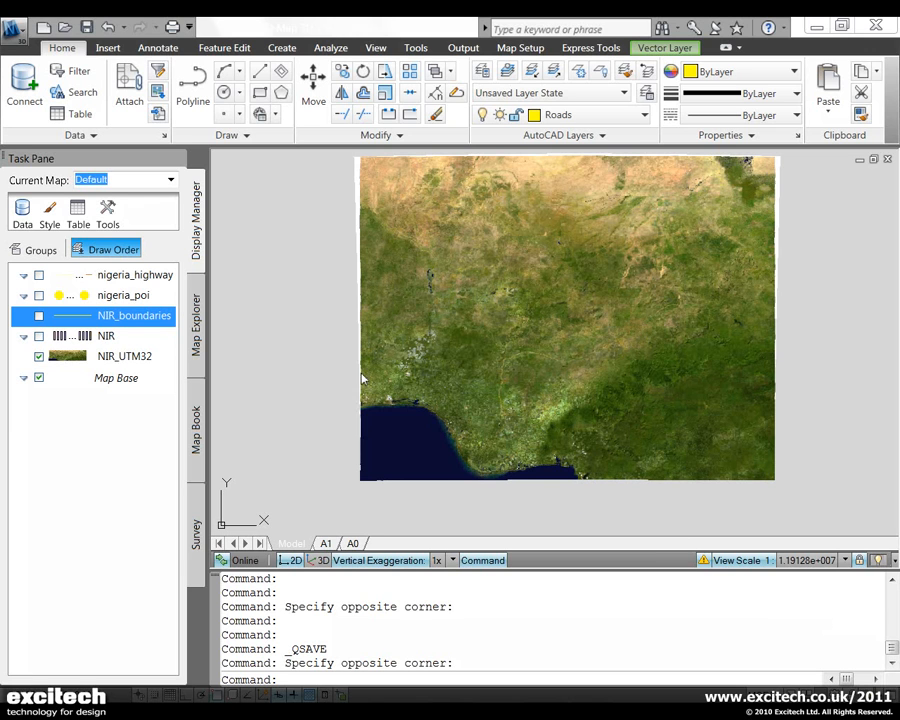
mouse_move(380, 392)
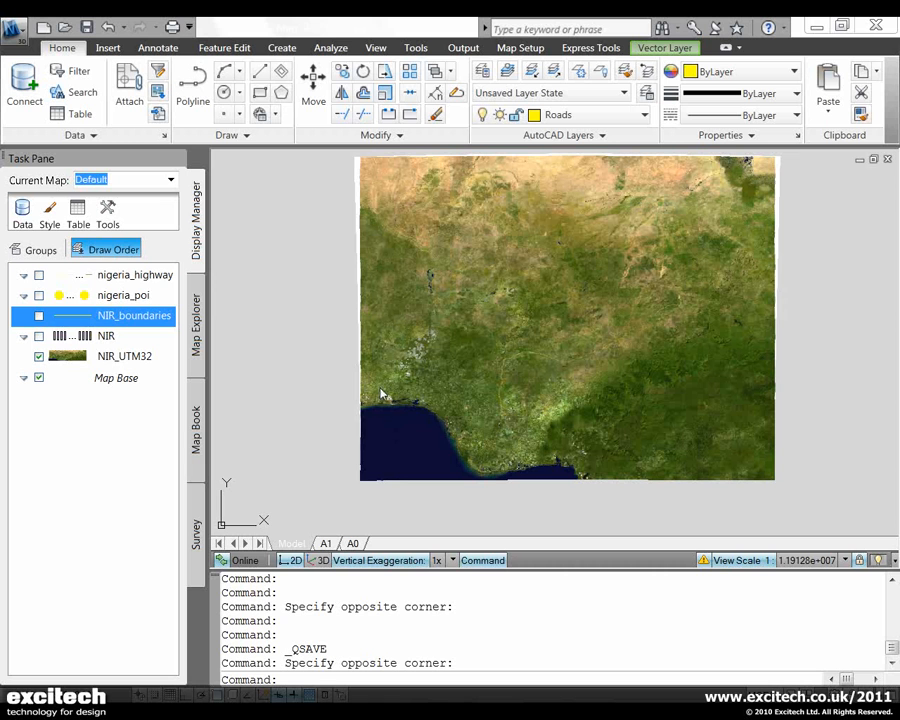
Review the coordinate systems of the satellite image and NIR shapefile connections in Data Connect.
click(22, 206)
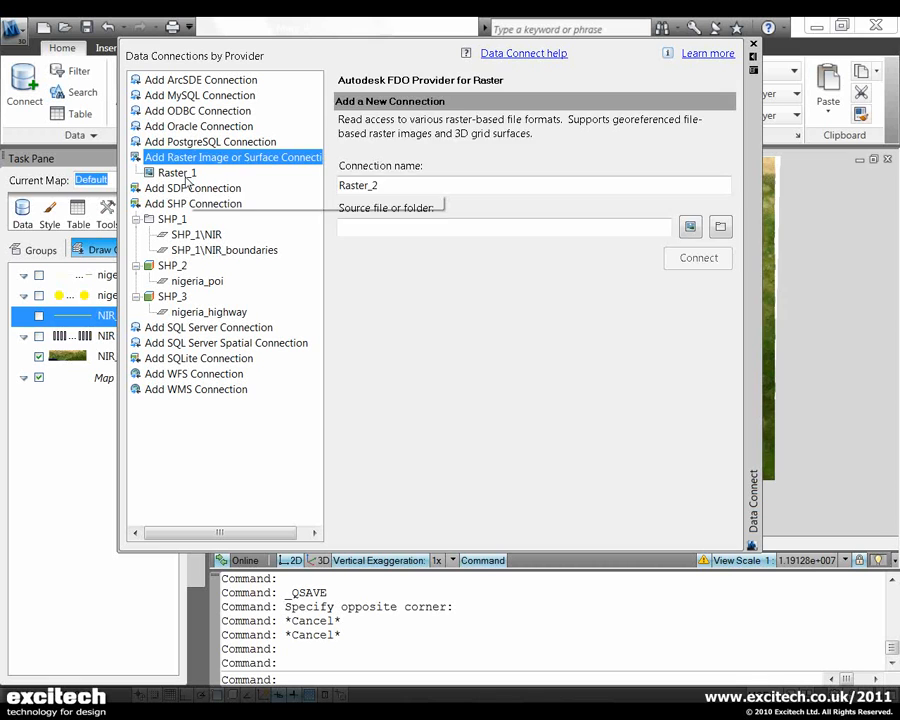
click(176, 172)
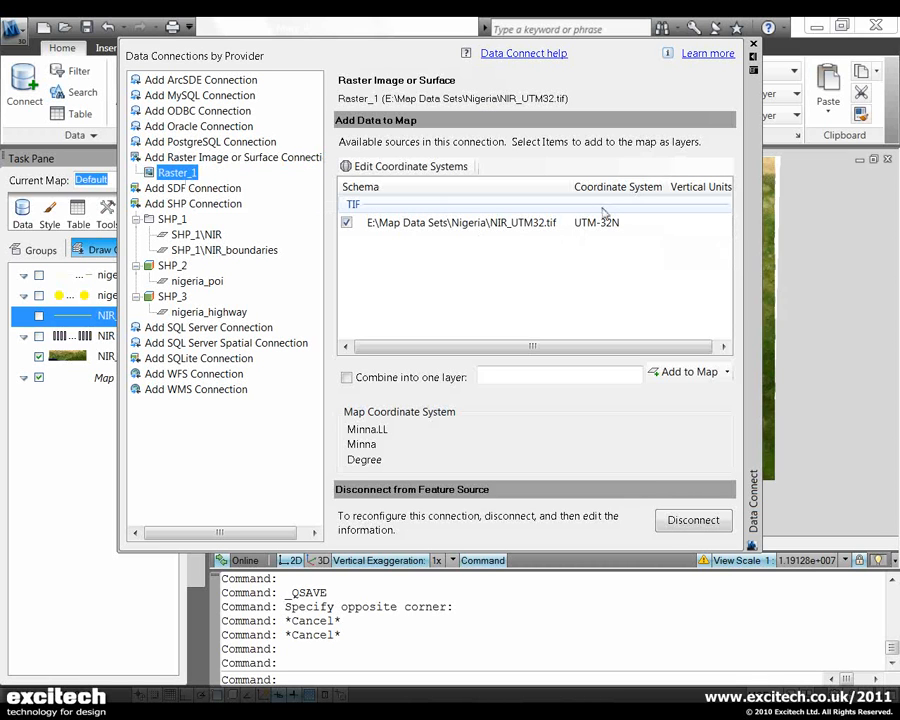
mouse_move(620, 232)
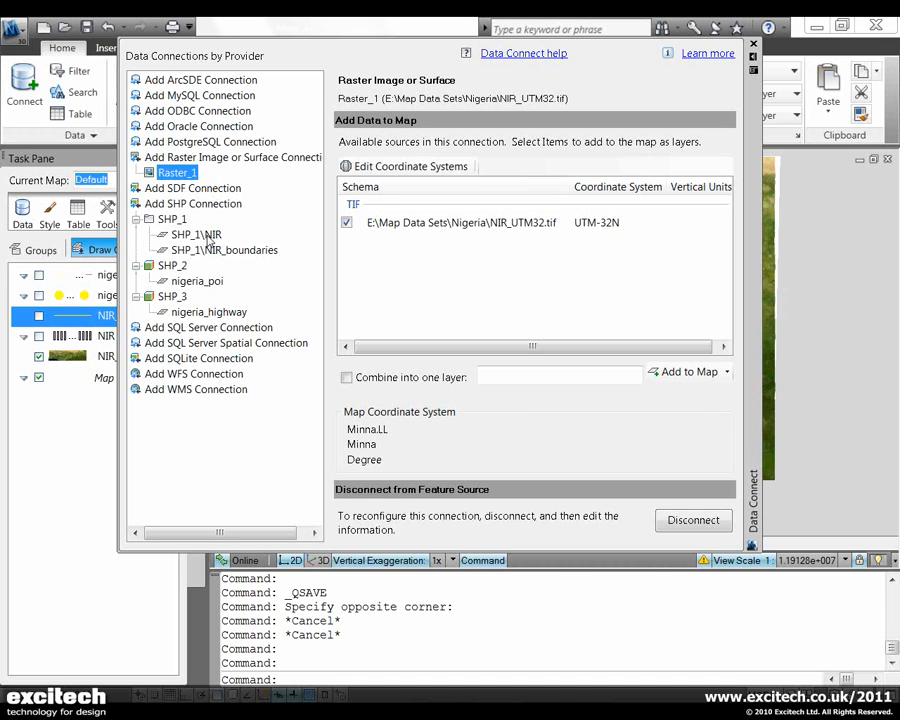
click(196, 234)
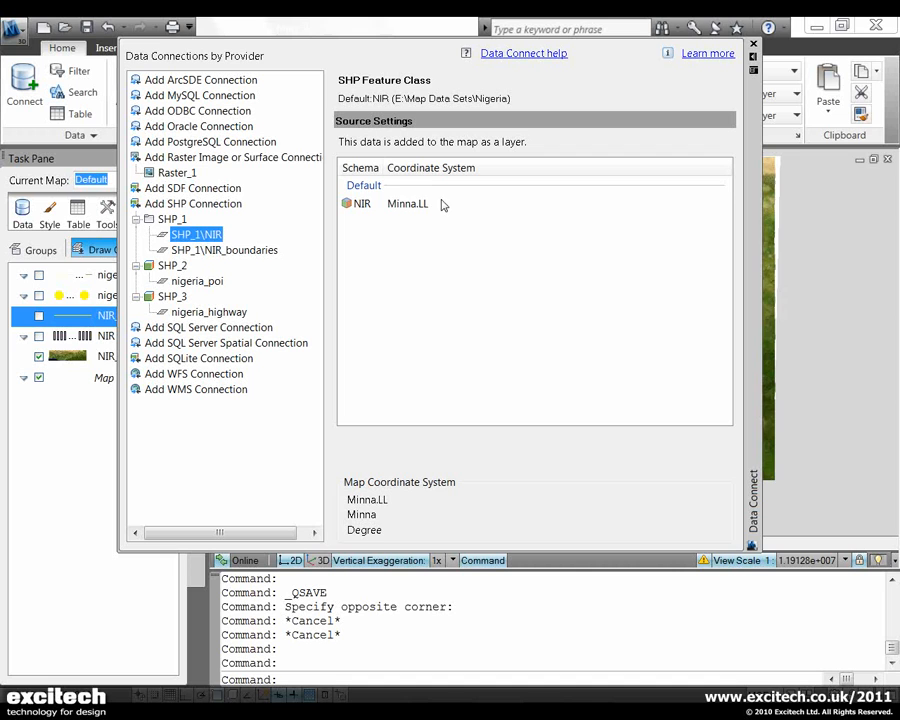
mouse_move(428, 220)
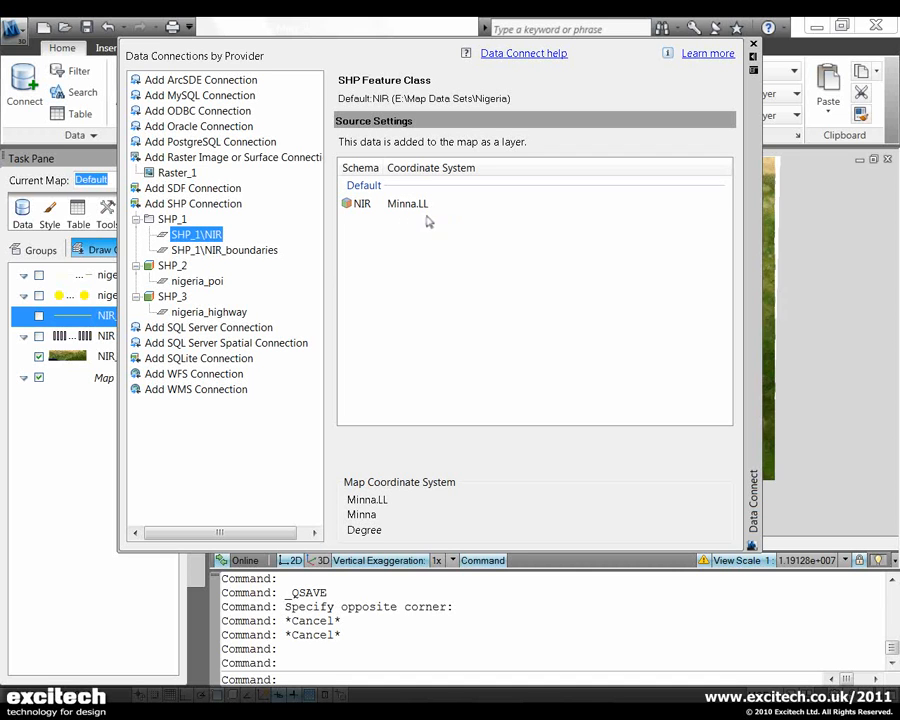
mouse_move(616, 144)
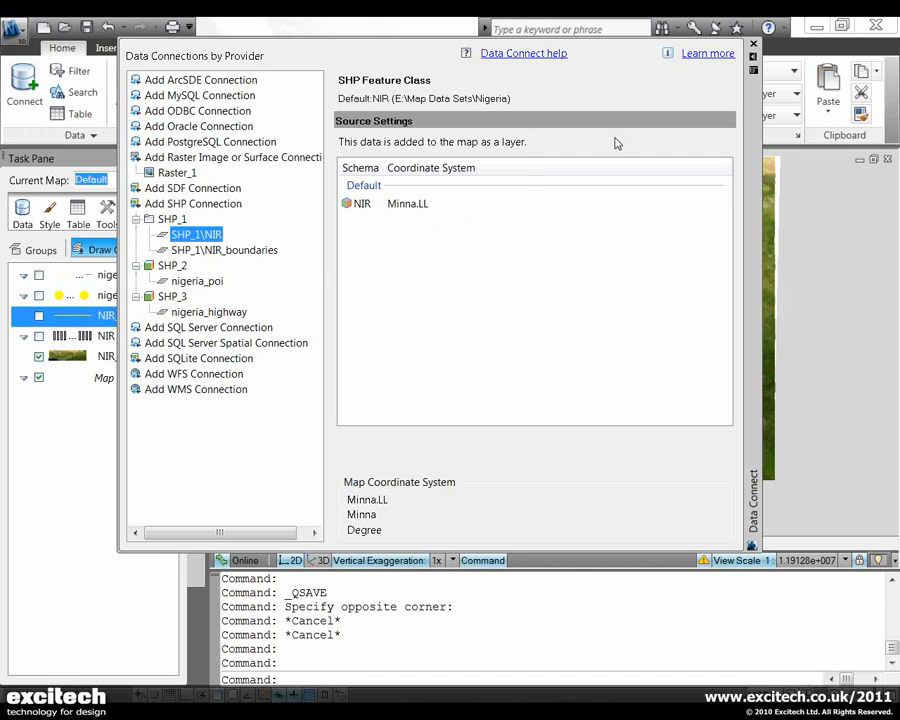
click(752, 44)
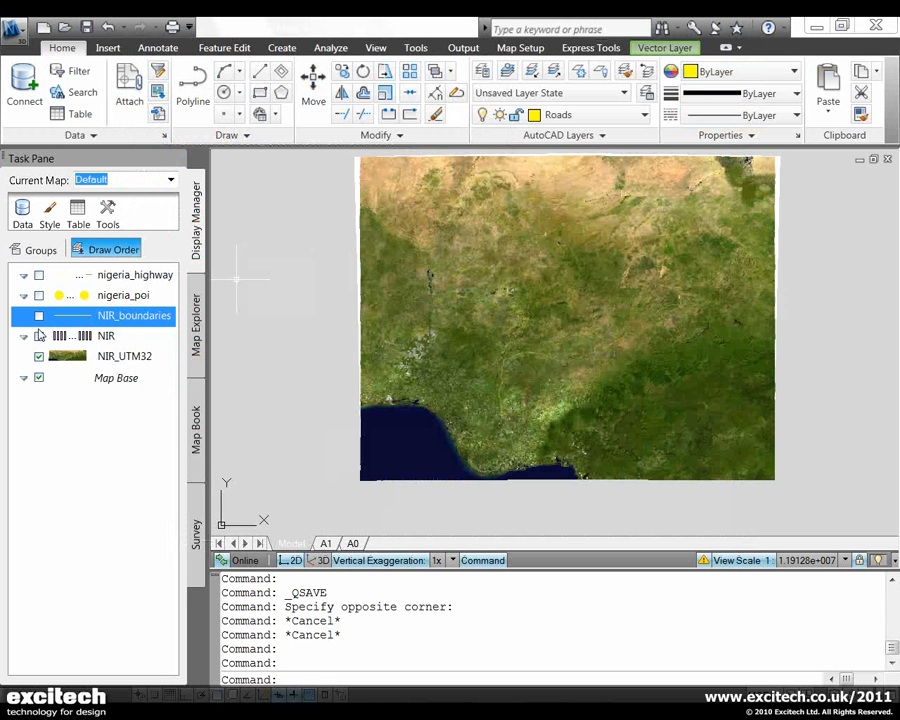
Show the NIR, nigeria_highway and nigeria_poi layers and hide the NIR_UTM32 satellite image.
click(40, 316)
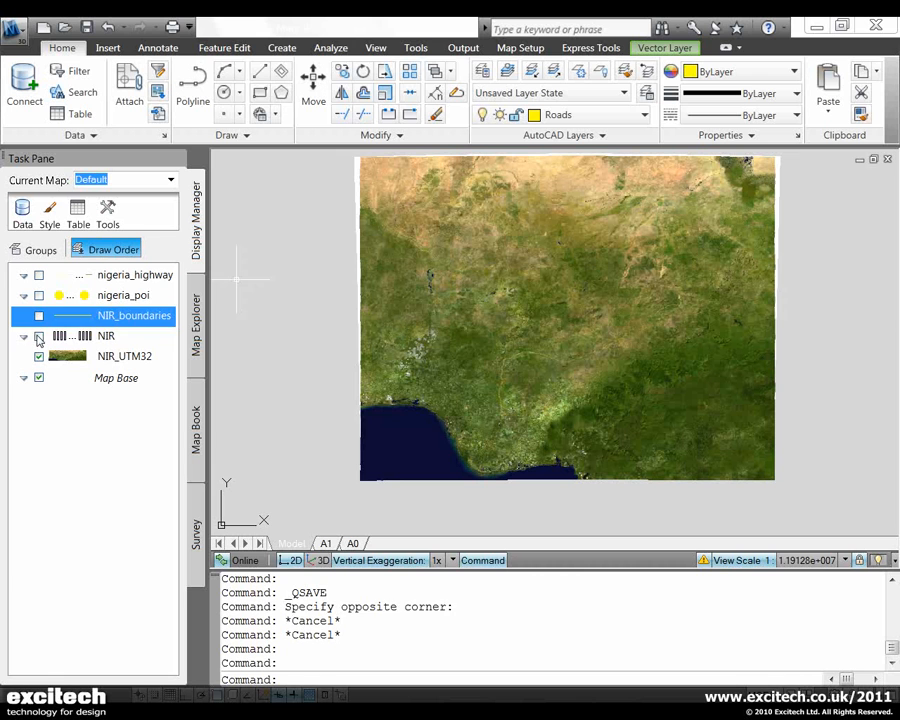
click(40, 316)
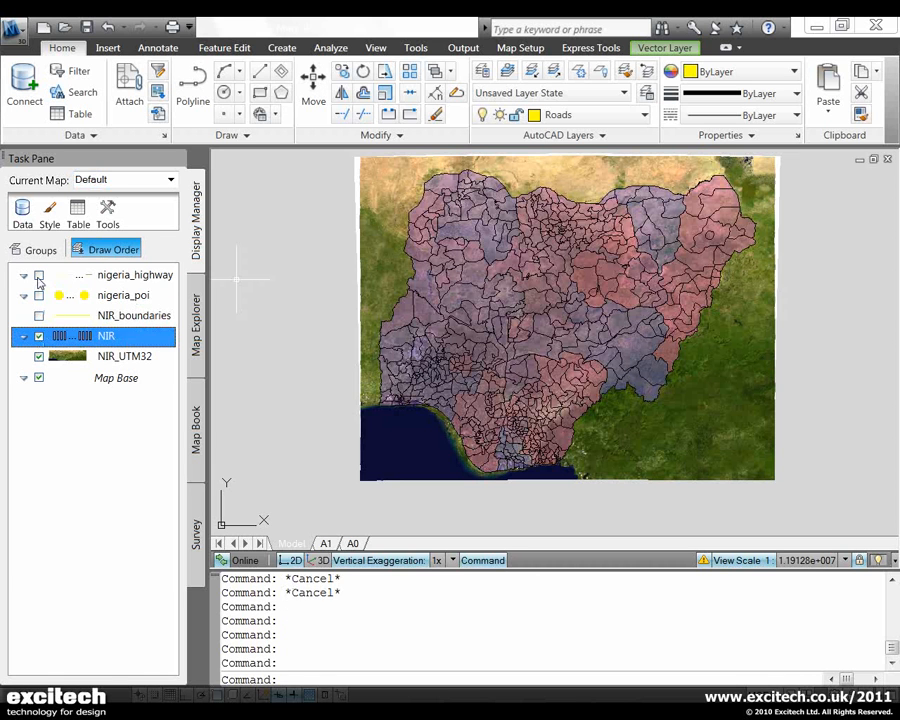
click(136, 276)
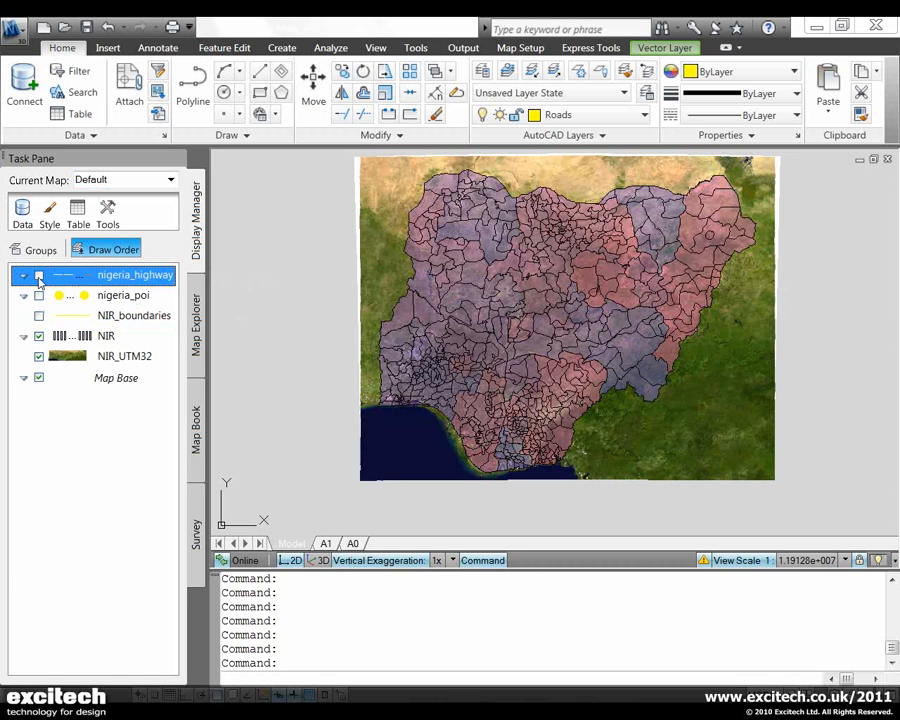
click(40, 276)
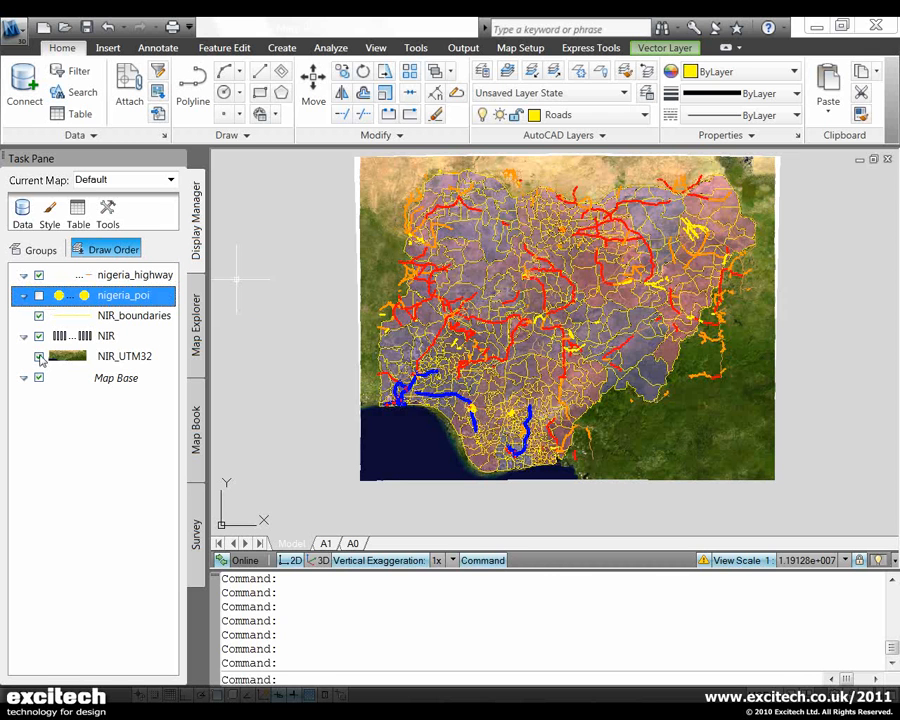
click(124, 356)
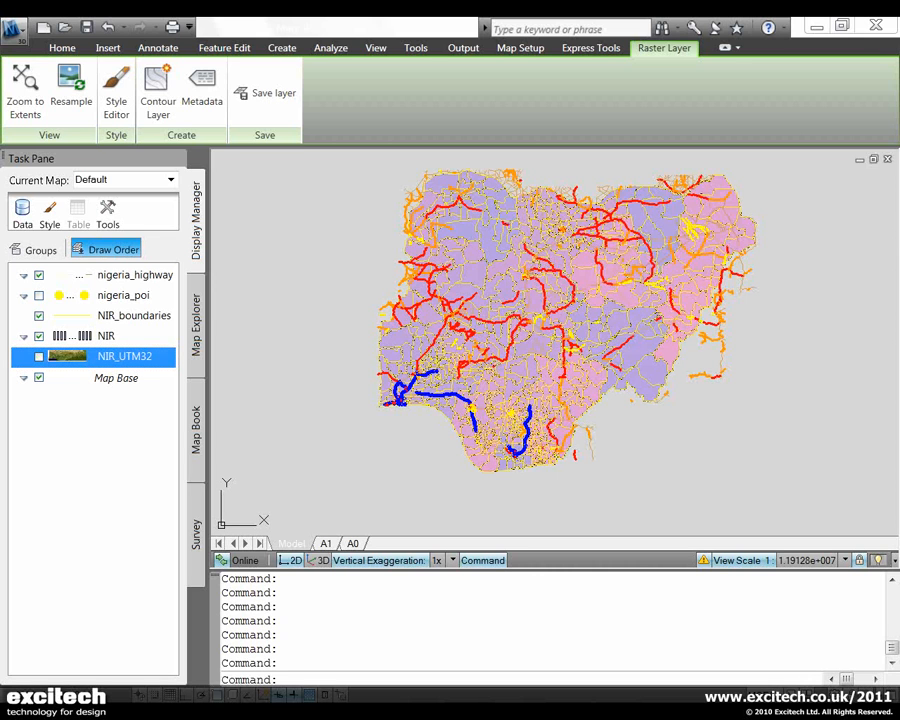
Zoom in on southwestern coastal Nigeria and switch to the Map Setup tools.
click(398, 430)
text(z)
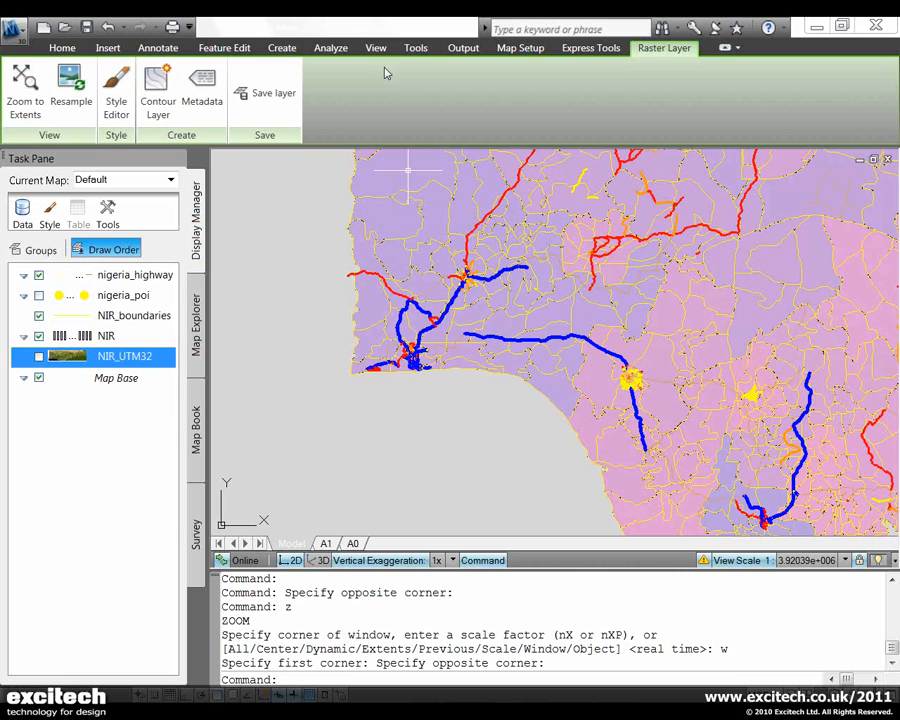
click(520, 48)
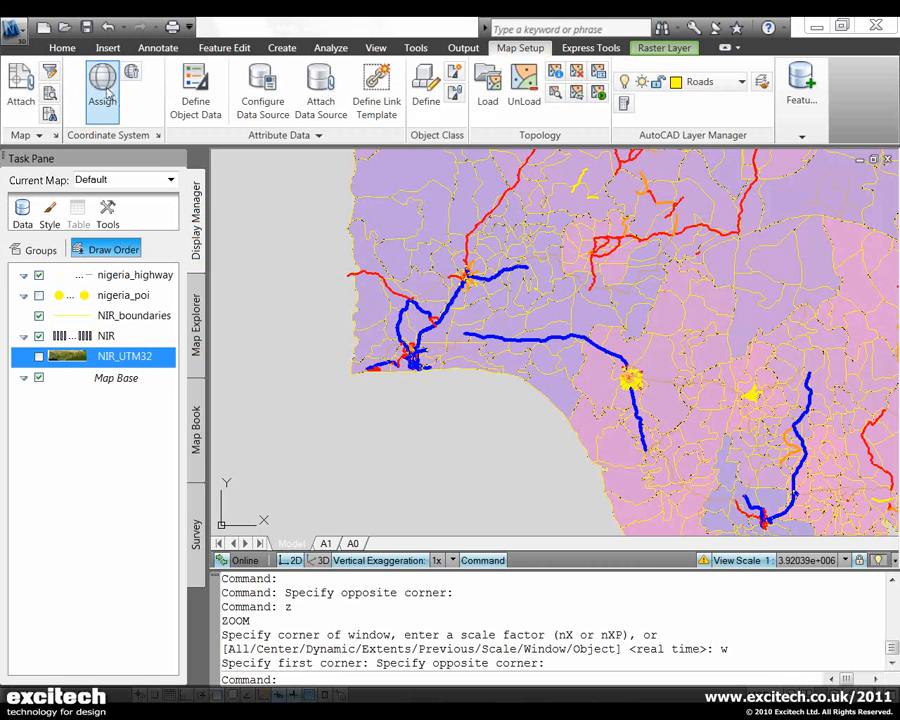
Assign Minna.LL as the drawing's global coordinate system and confirm it.
click(102, 88)
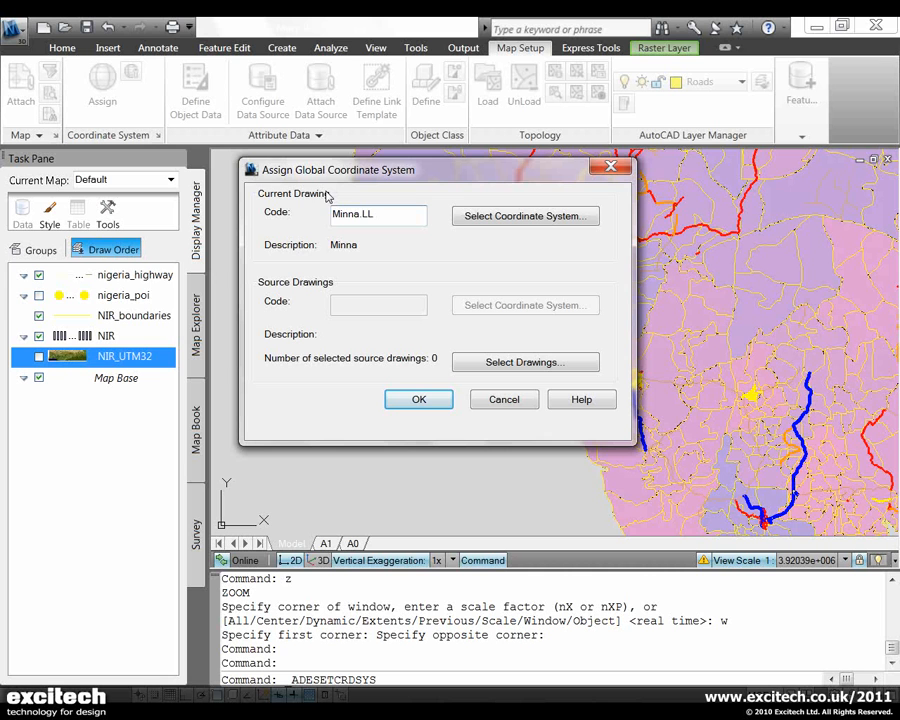
mouse_move(470, 220)
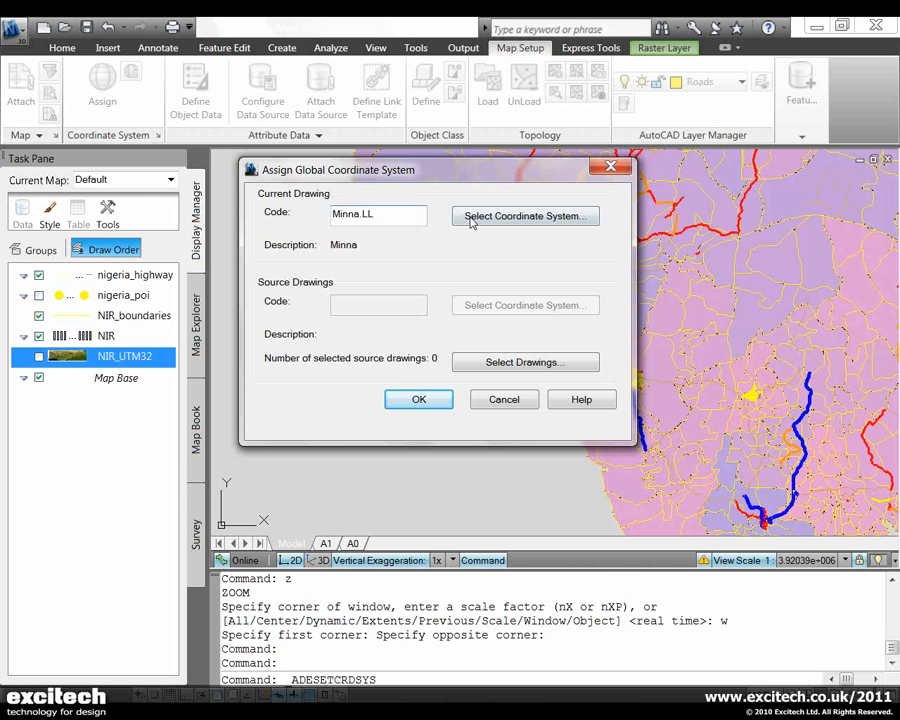
click(524, 216)
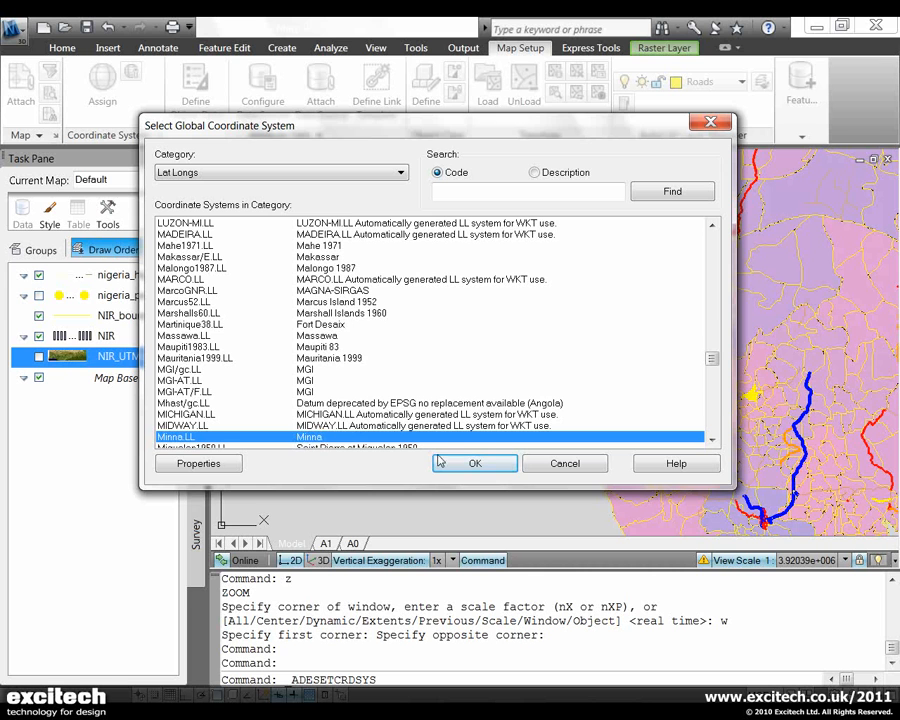
click(476, 462)
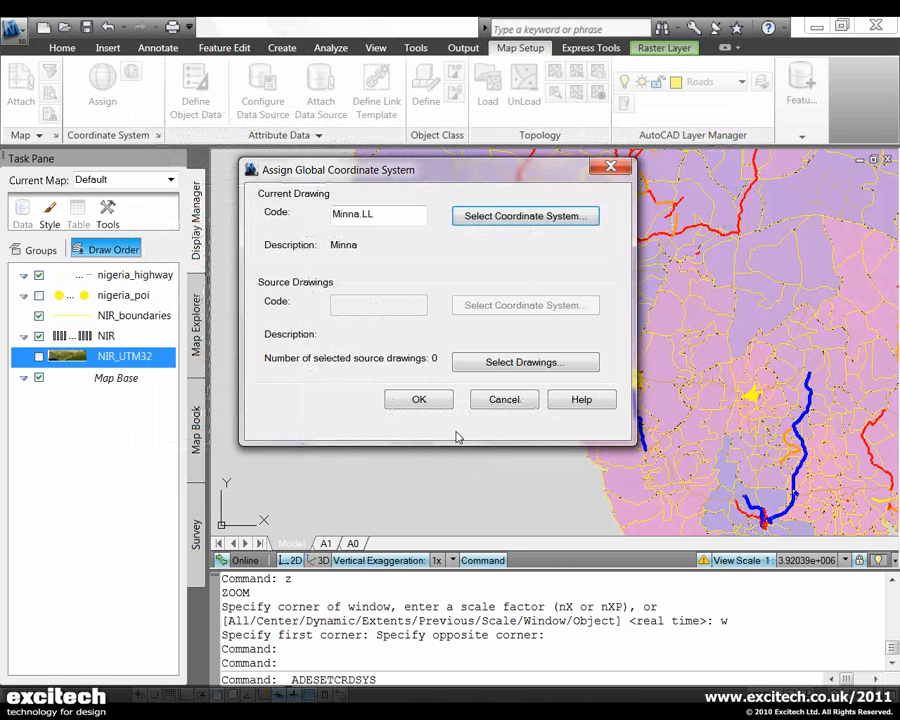
click(420, 400)
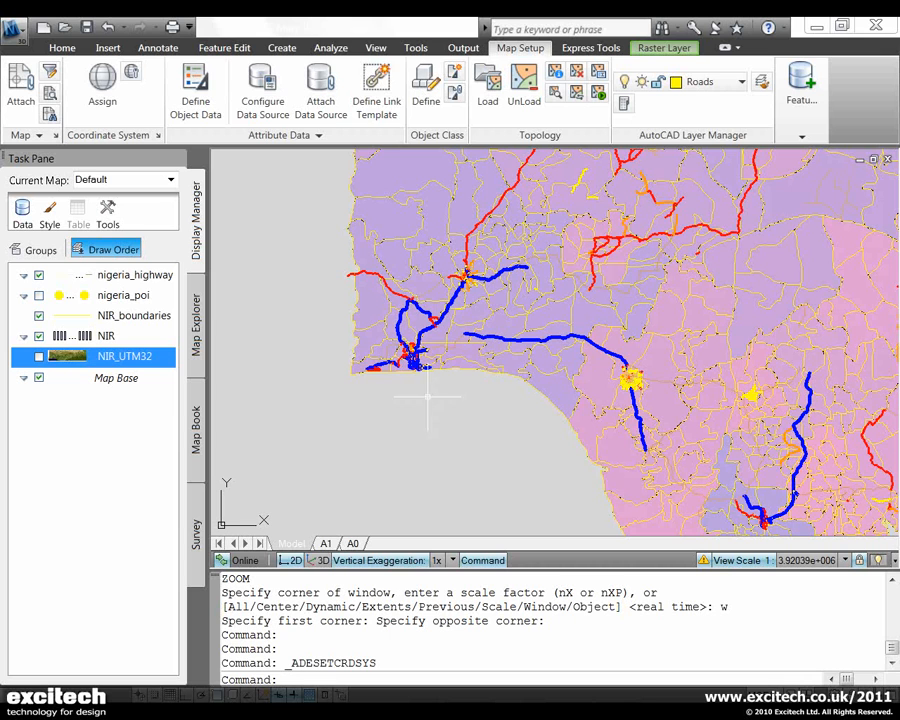
Start the Track Coordinates readout showing Minna.LL longitude and latitude.
click(330, 48)
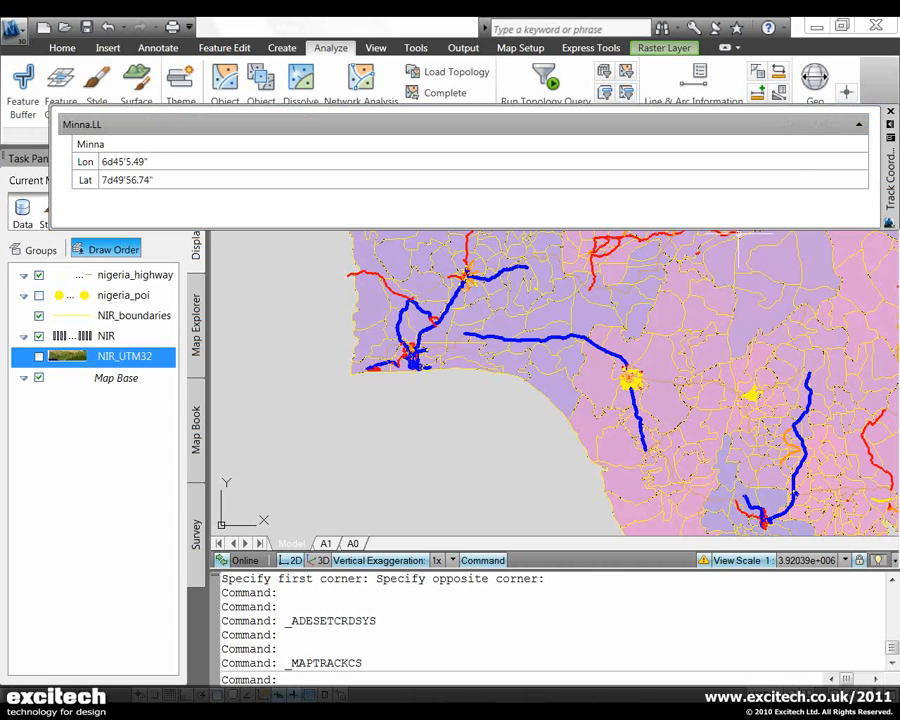
mouse_move(410, 316)
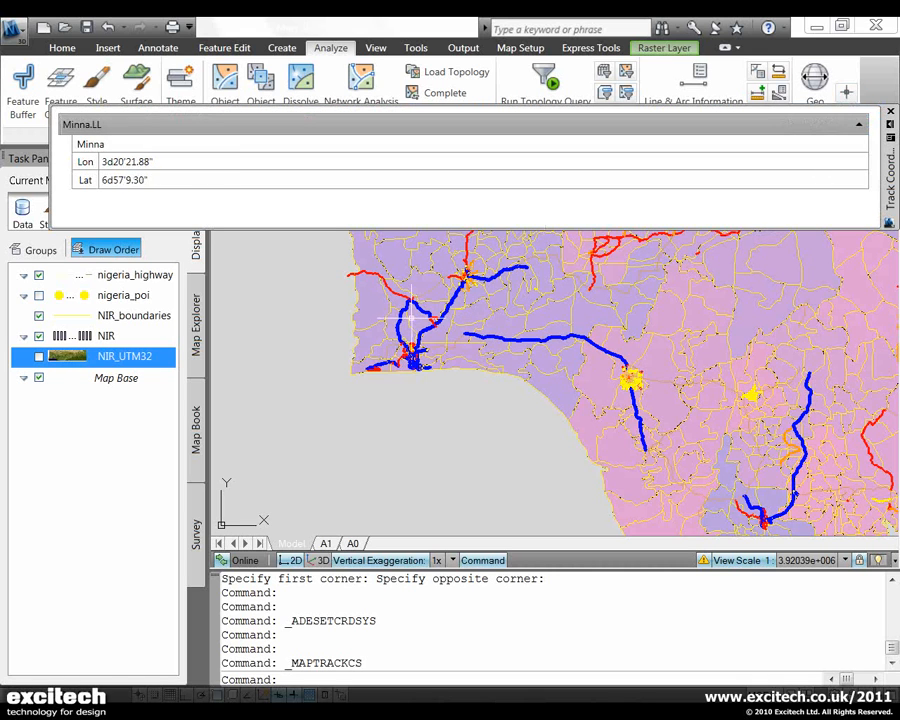
mouse_move(524, 316)
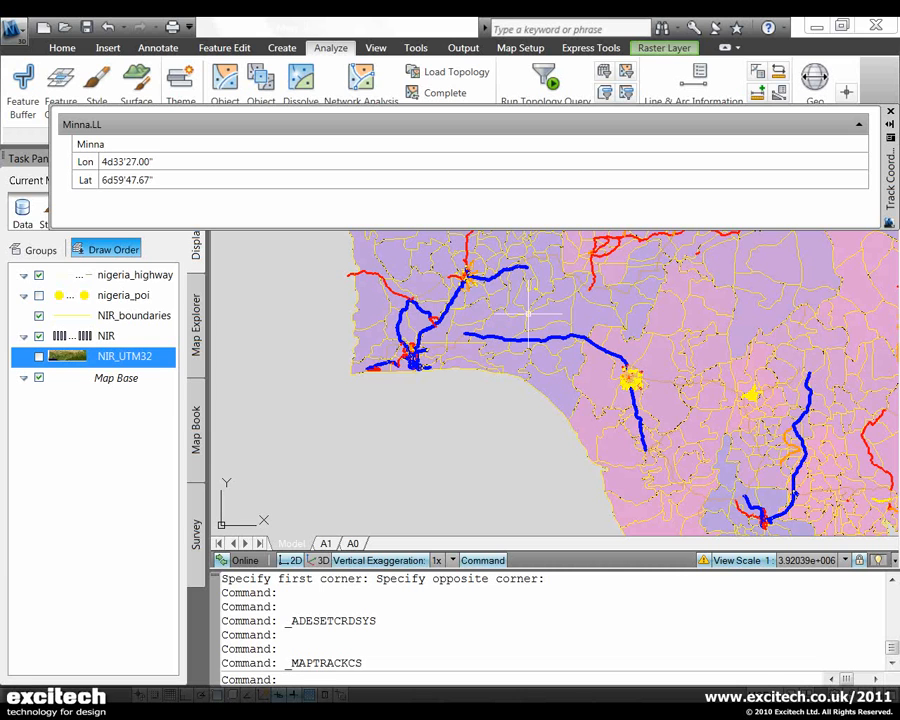
mouse_move(528, 318)
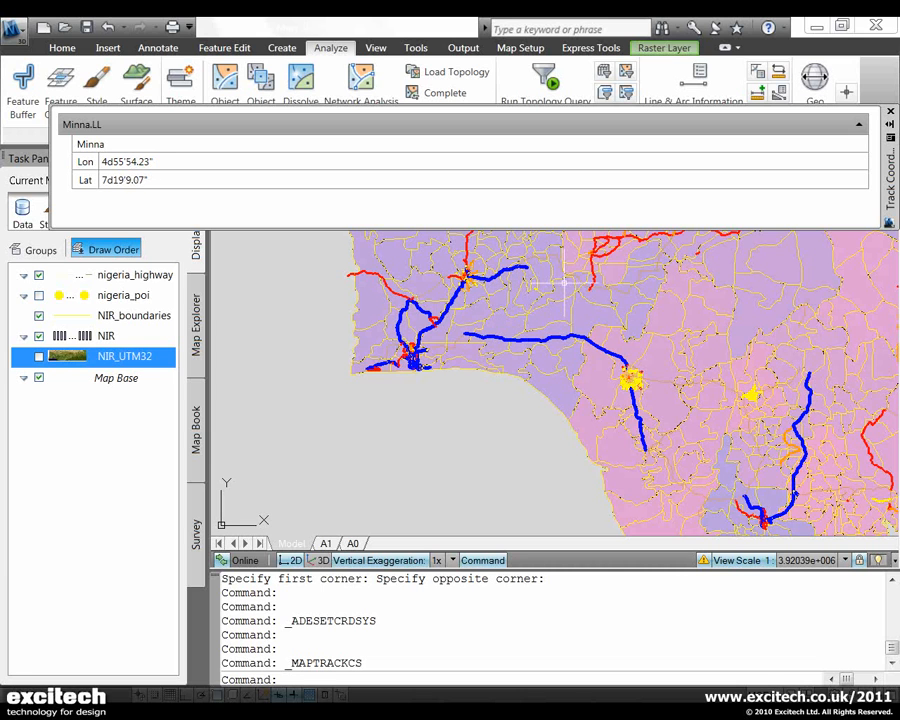
mouse_move(564, 284)
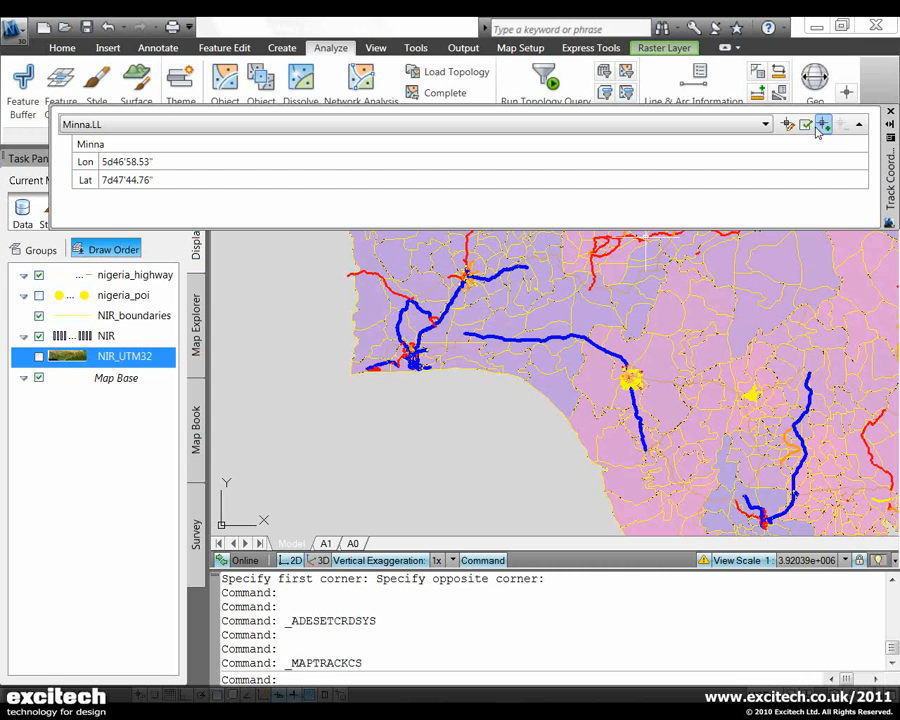
click(822, 124)
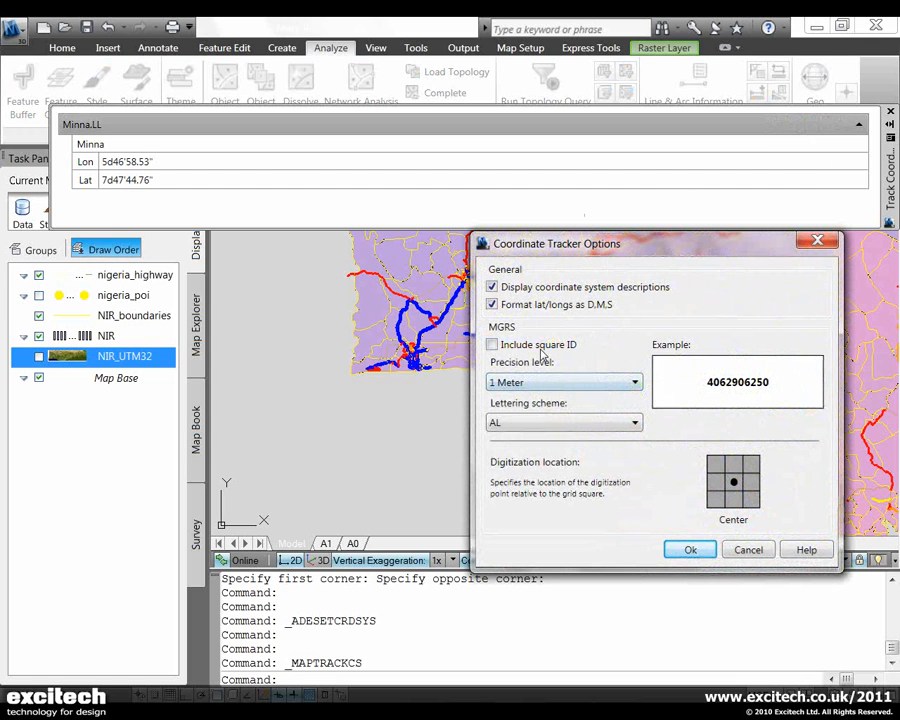
mouse_move(644, 412)
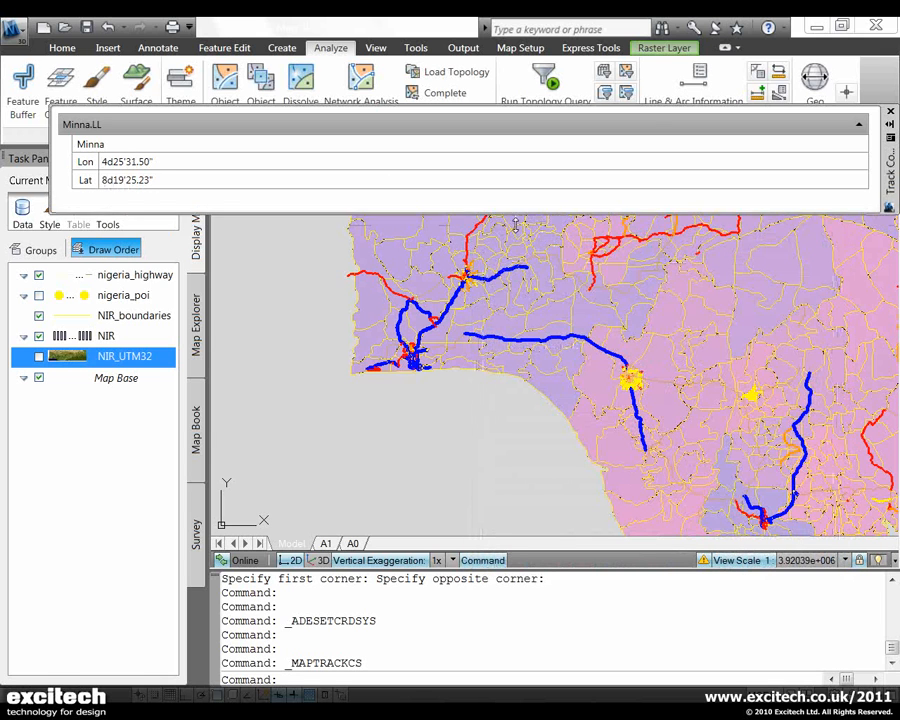
Clone the lat/long tracker and set the copy to report Minna.UTM-32N X and Y.
click(822, 124)
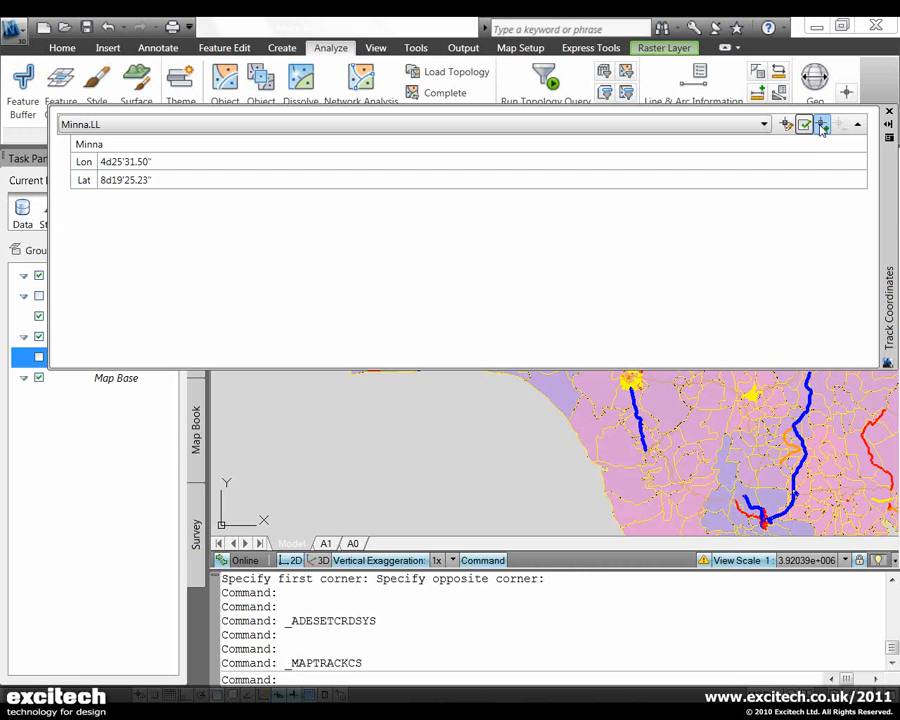
click(820, 124)
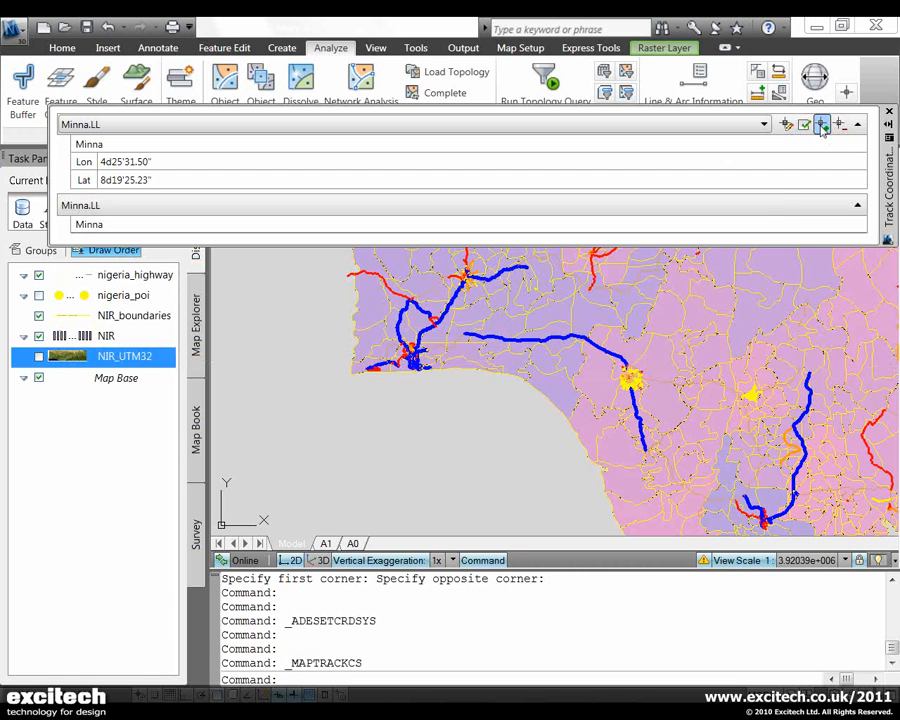
click(856, 204)
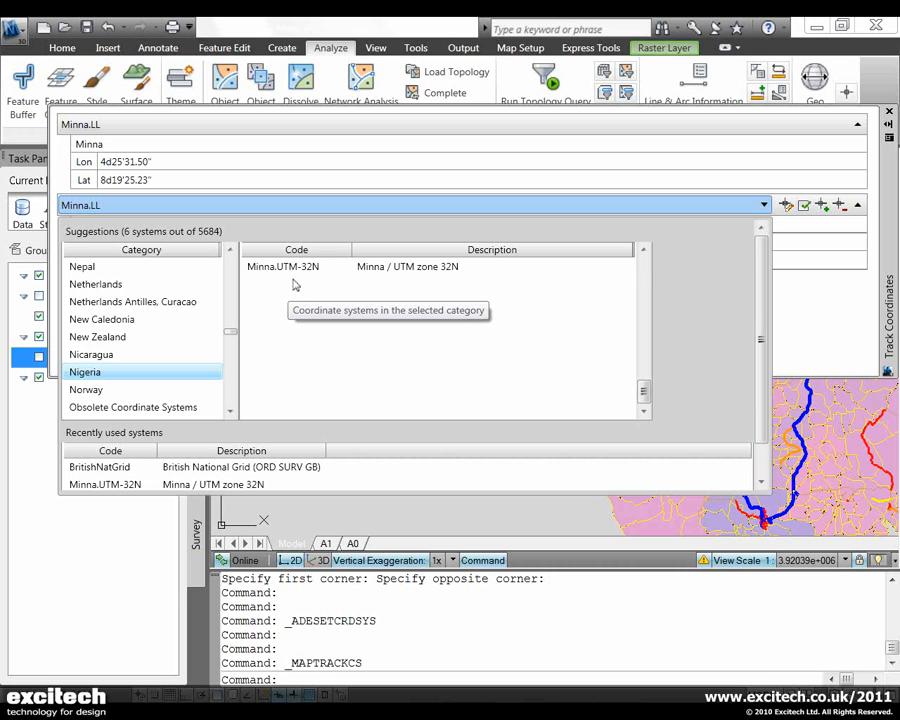
click(284, 266)
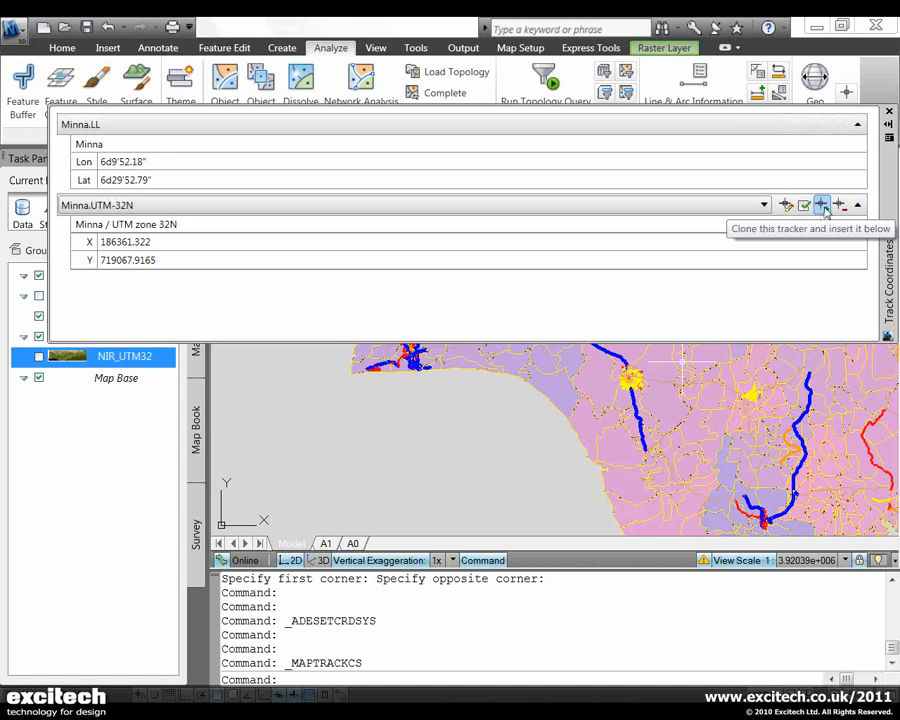
Clone the UTM tracker, expand its X/Y rows and filter its coordinate system list to Nigeria.
click(820, 204)
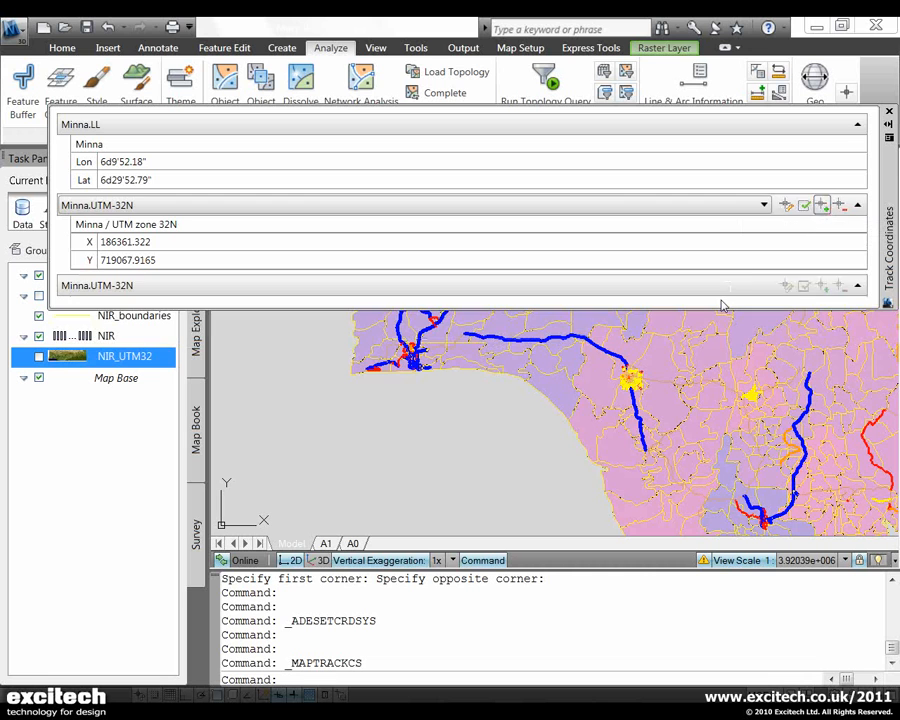
click(786, 286)
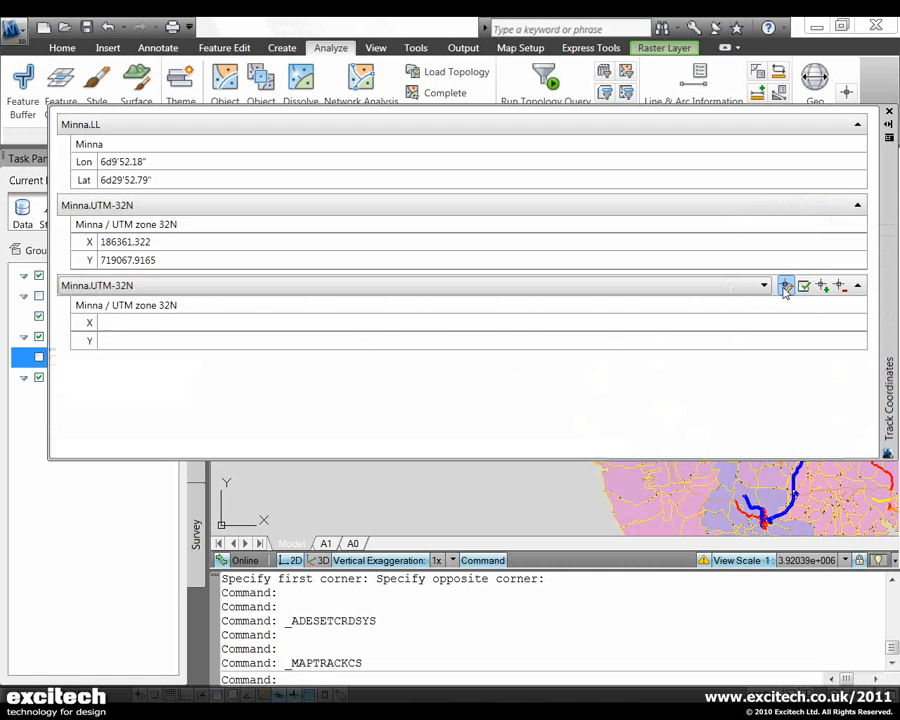
click(764, 286)
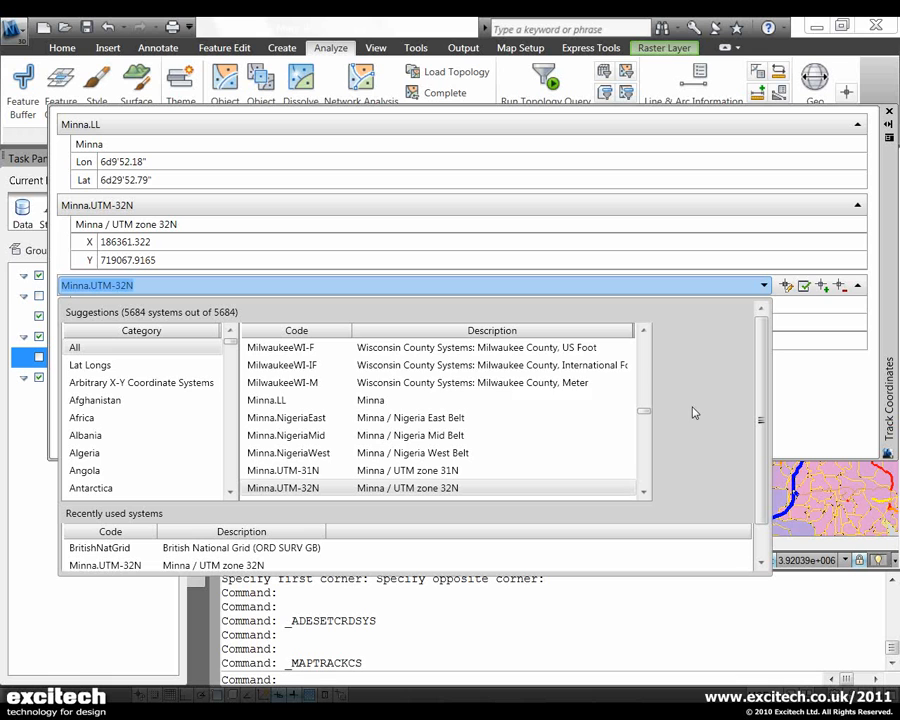
scroll(down, 3)
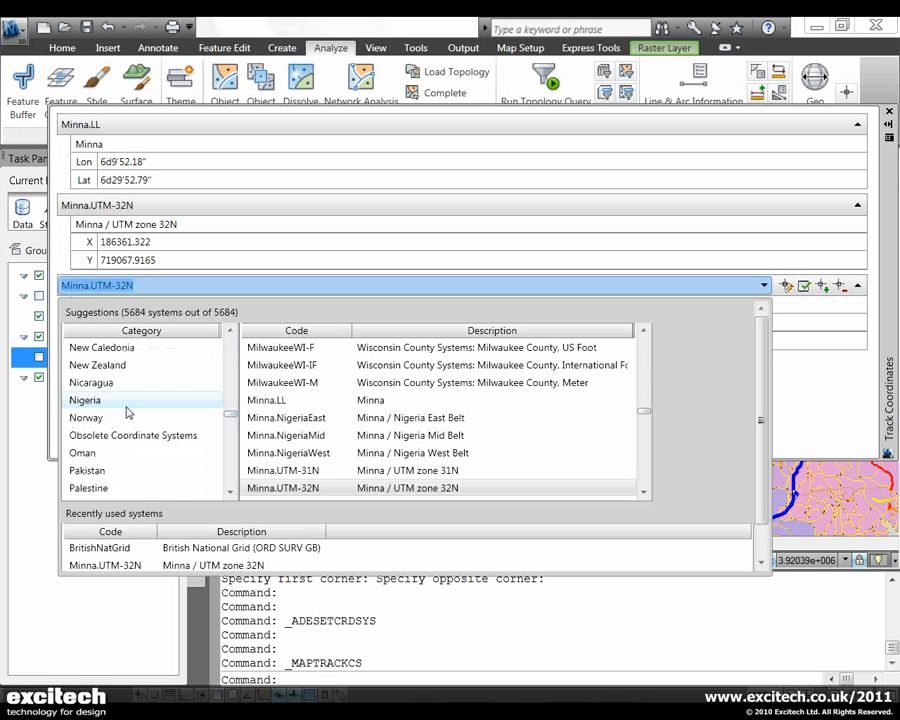
click(84, 400)
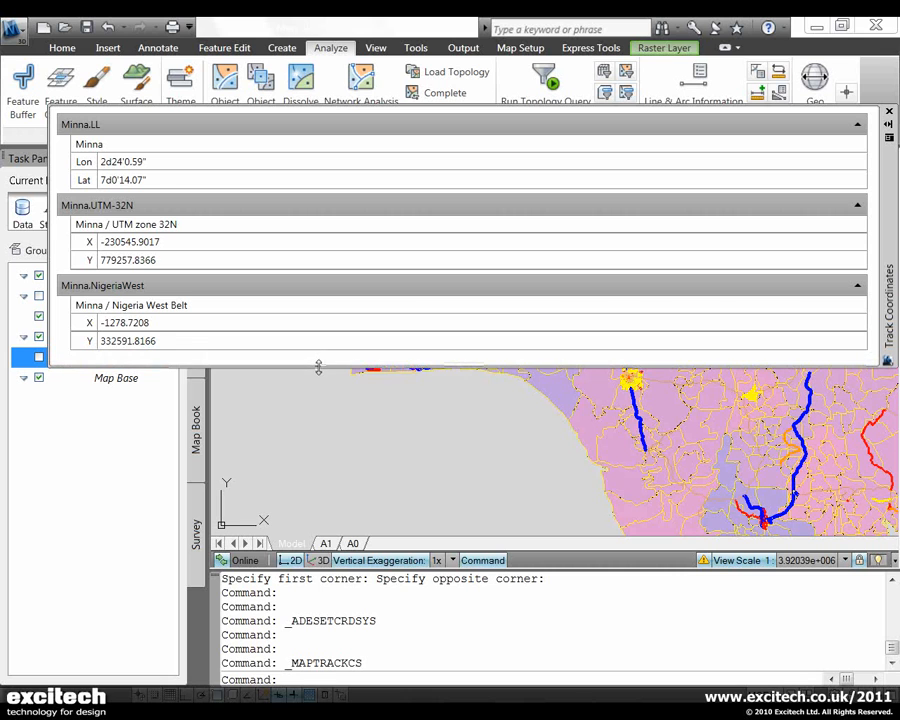
mouse_move(448, 420)
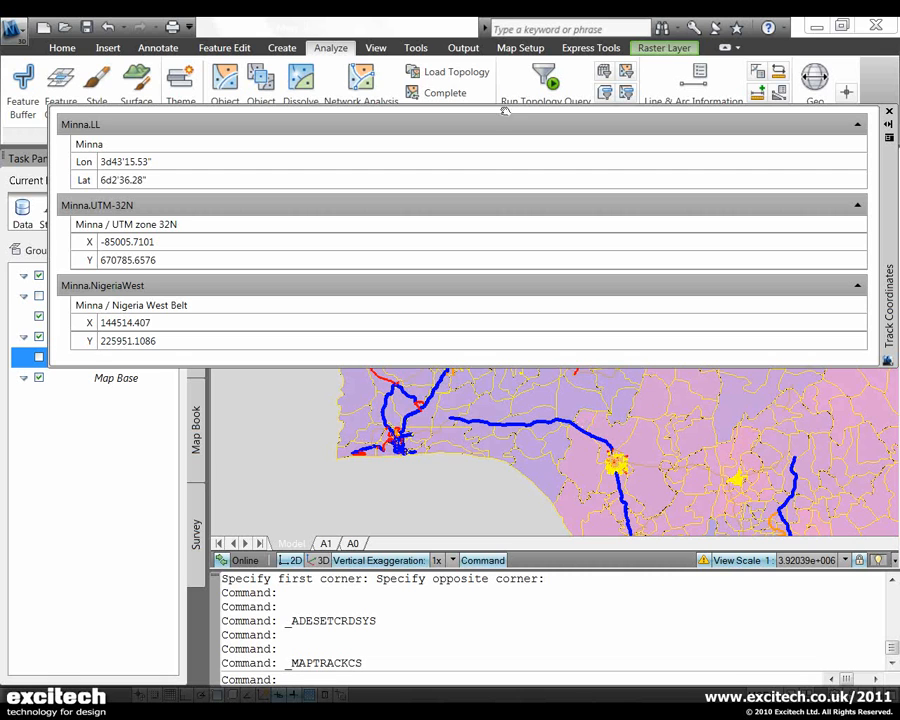
Float the Track Coordinates palette over the map and bring the Mushin area into view.
click(376, 48)
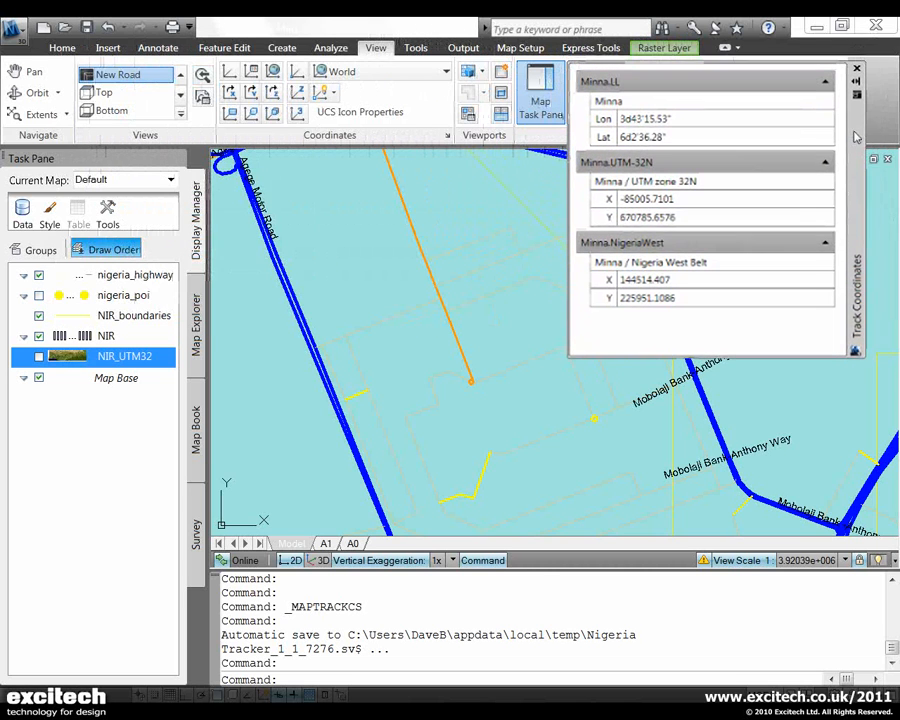
mouse_move(500, 360)
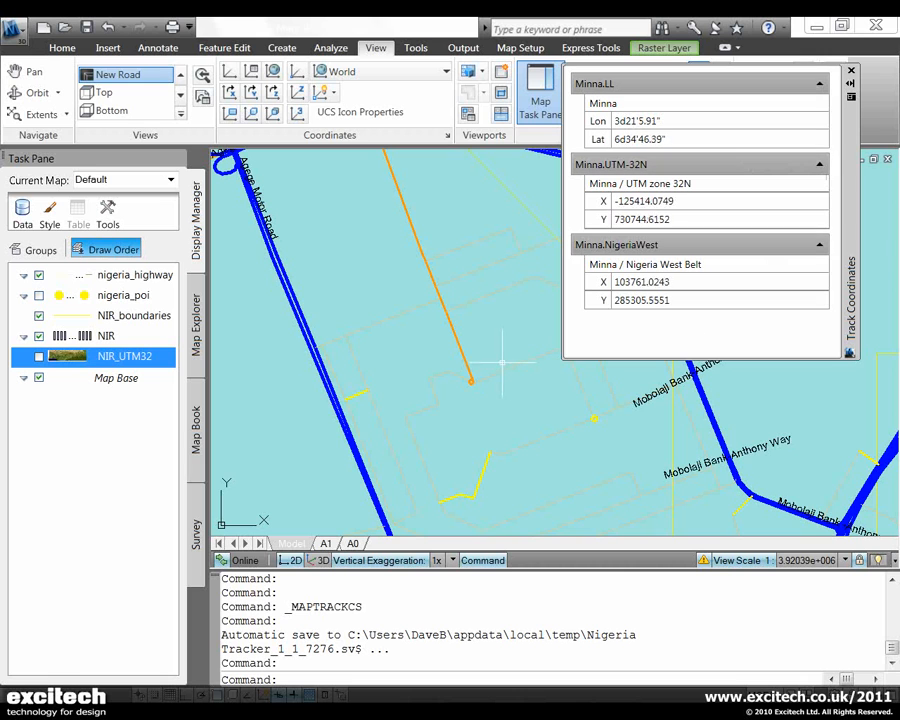
mouse_move(500, 460)
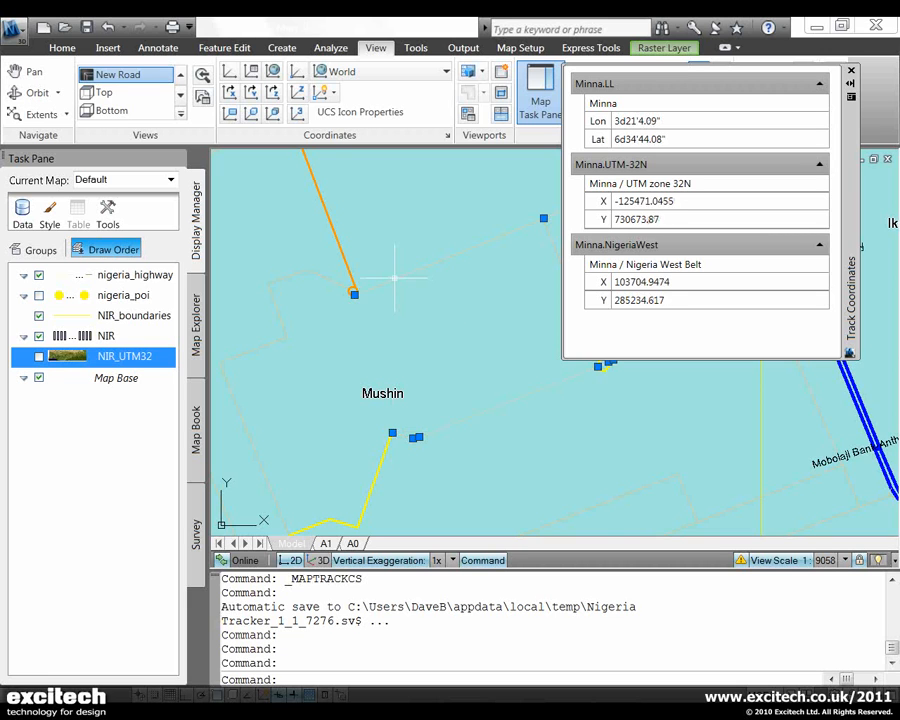
mouse_move(352, 292)
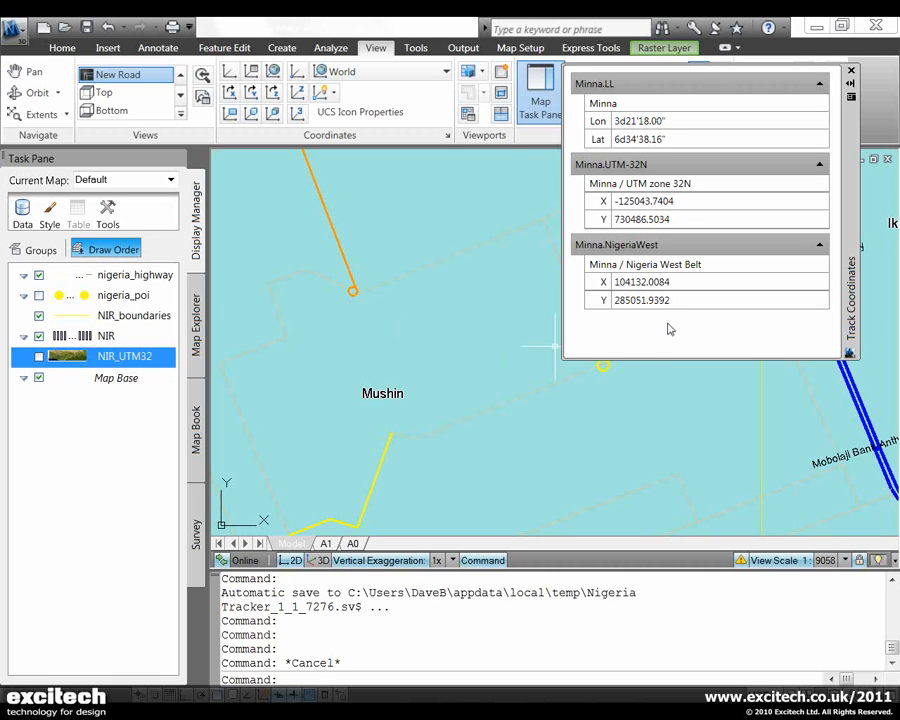
Start PLINE and enter the Nigeria West Belt Y coordinate 4897 in the tracker to place the road's points.
click(330, 48)
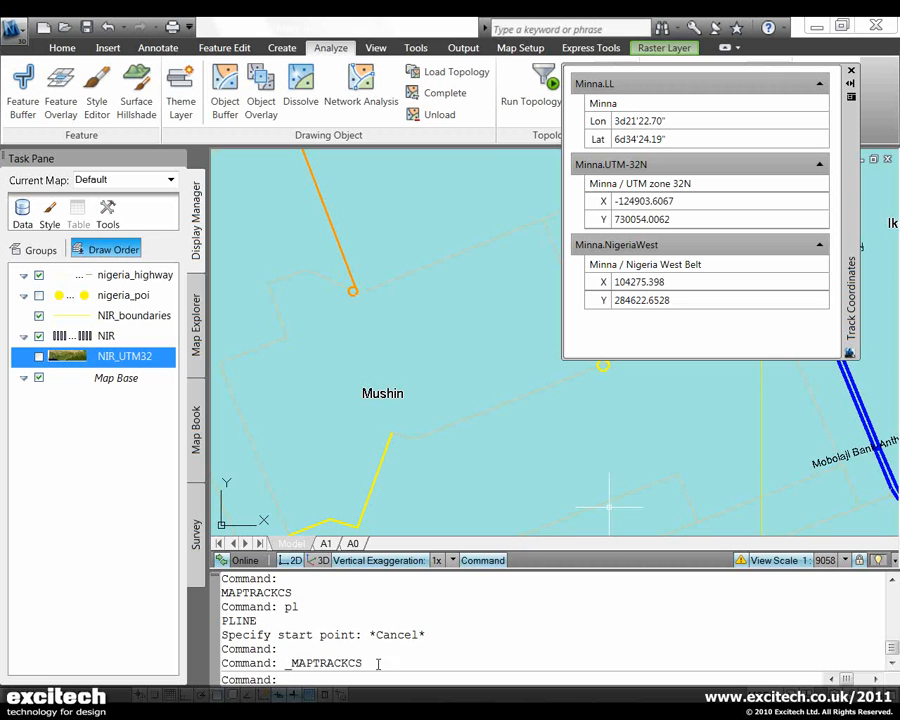
text(pl)
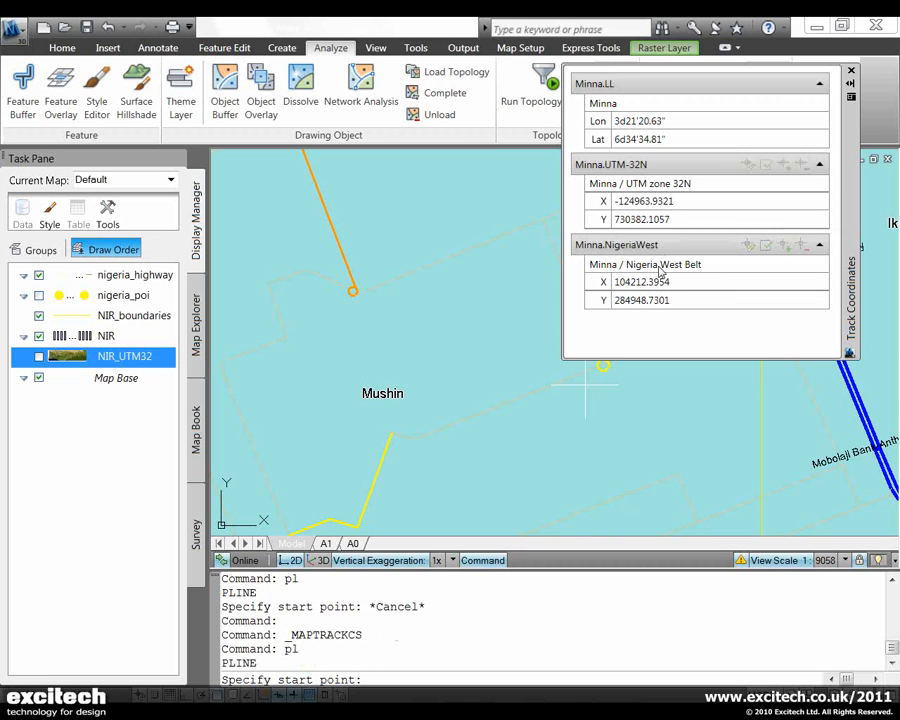
triple_click(642, 280)
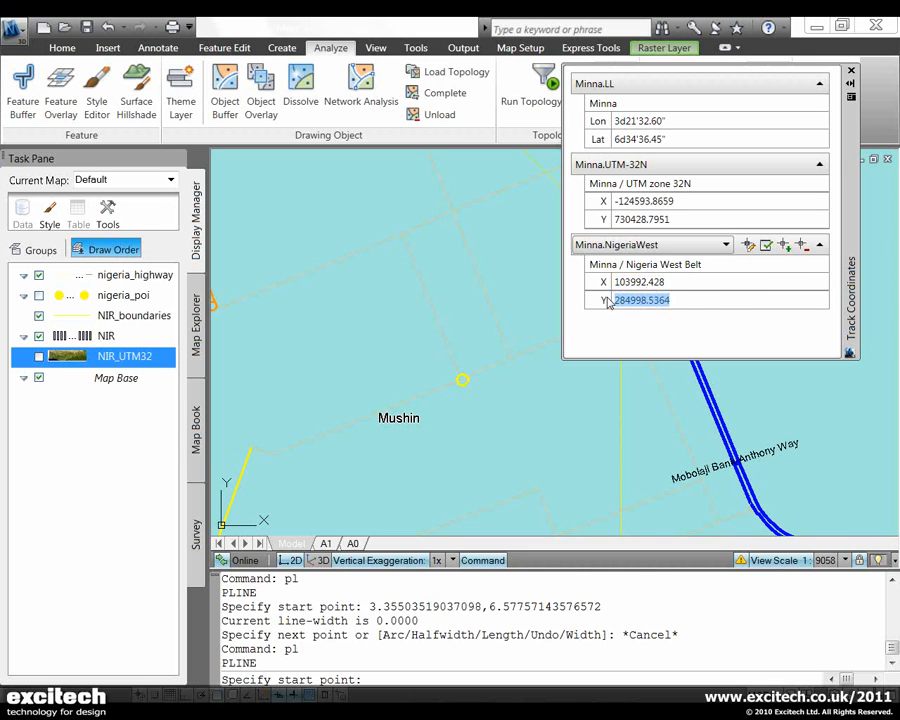
mouse_move(738, 298)
text(28)
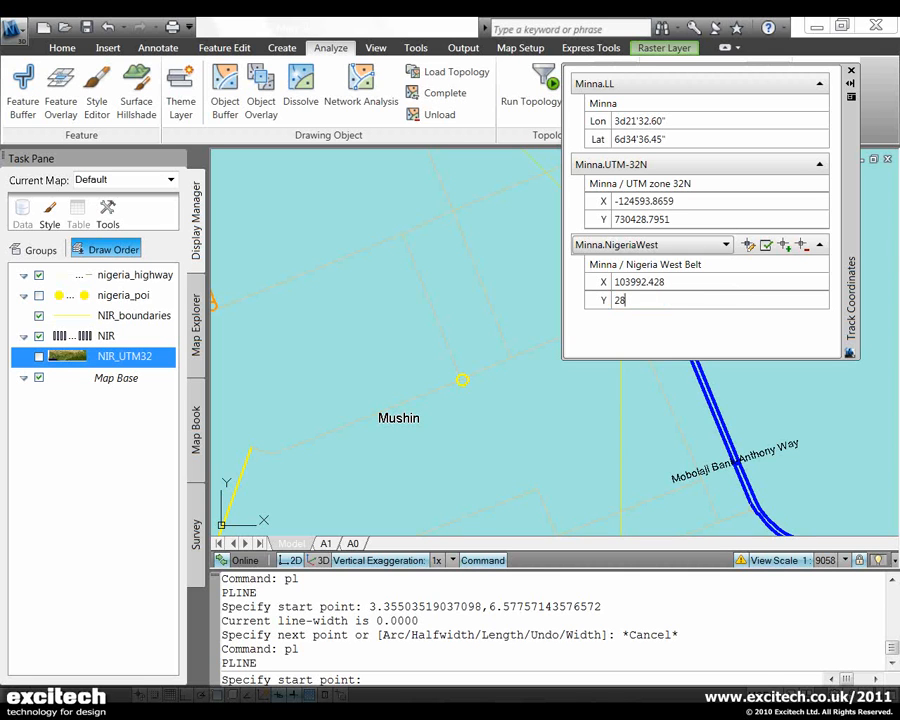
text(4)
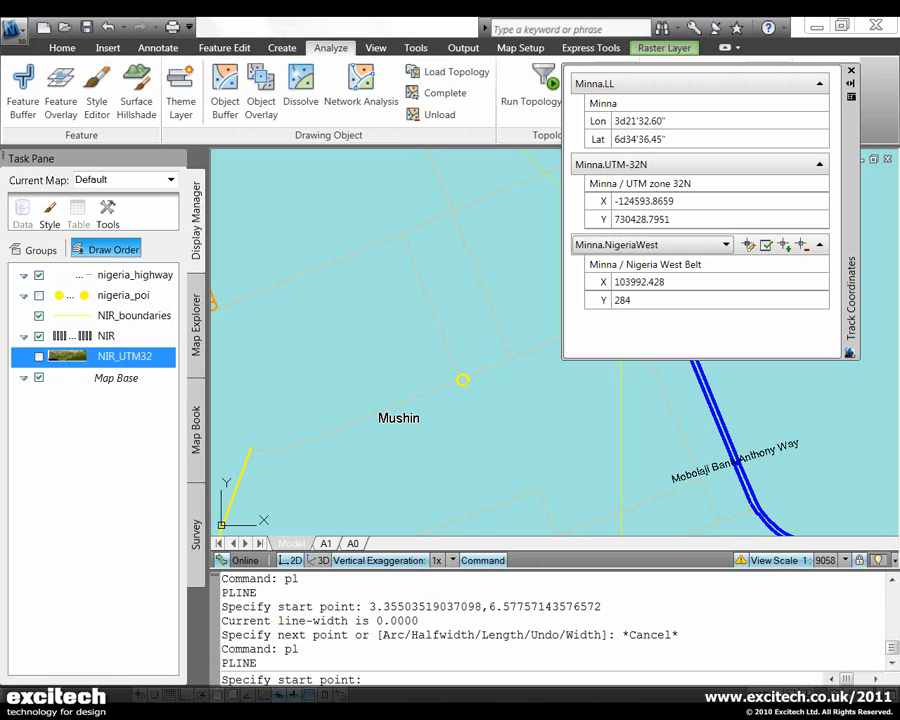
text(897)
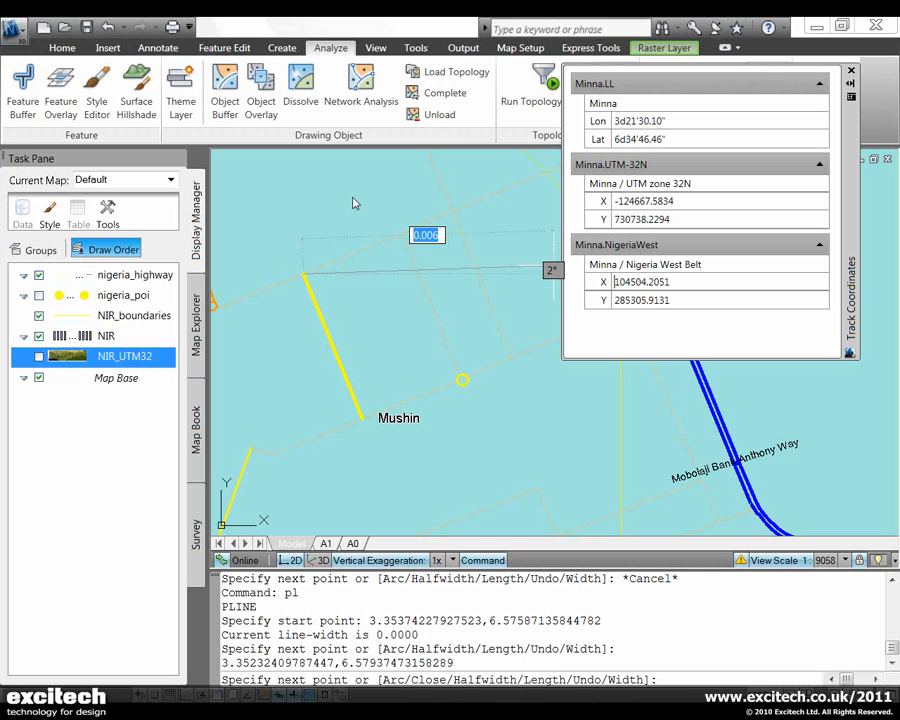
mouse_move(548, 308)
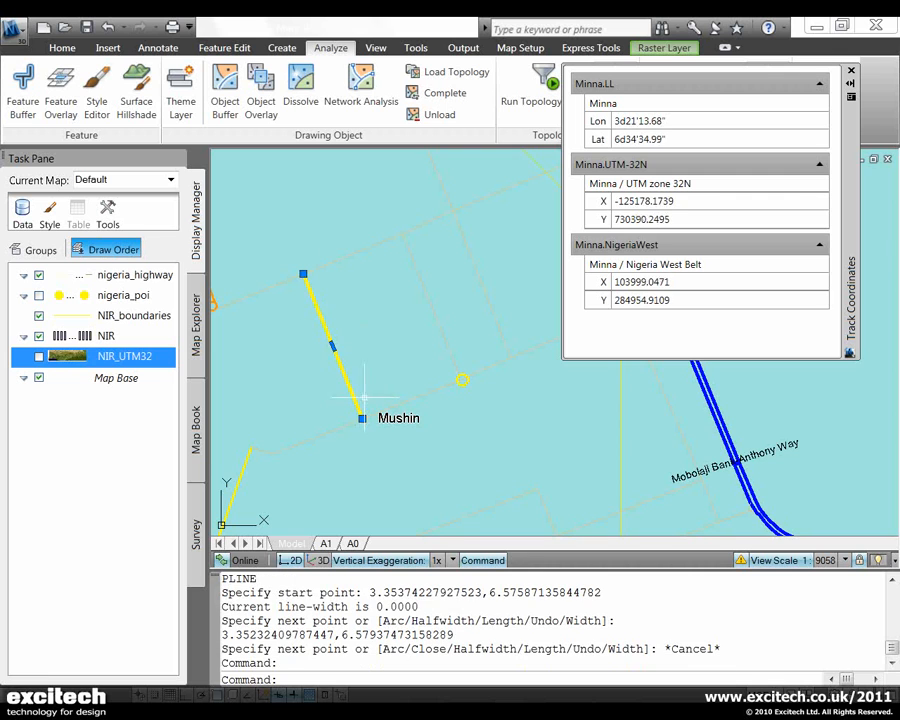
mouse_move(332, 300)
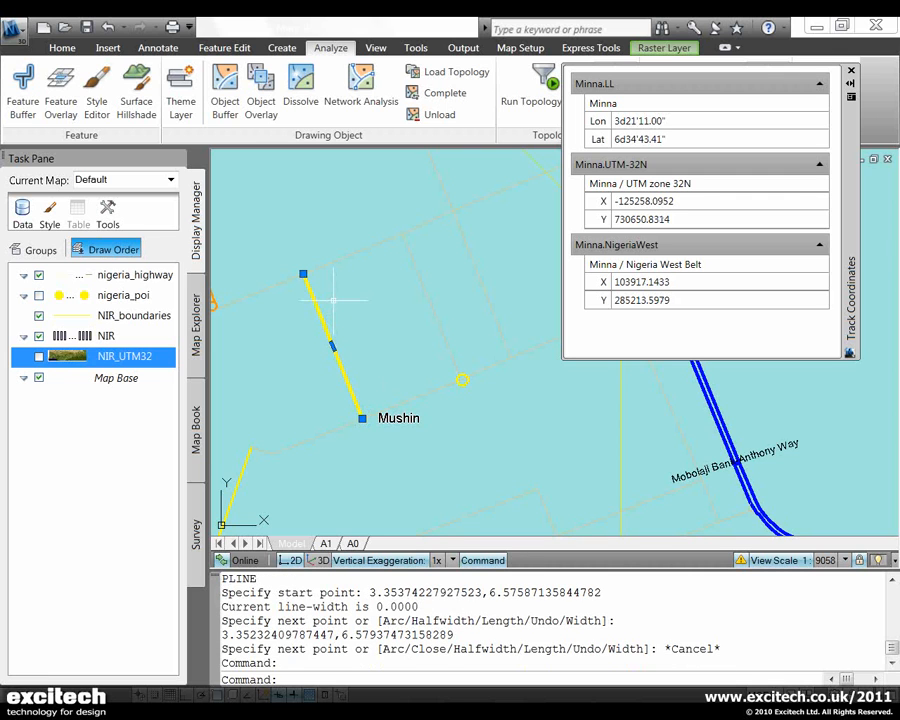